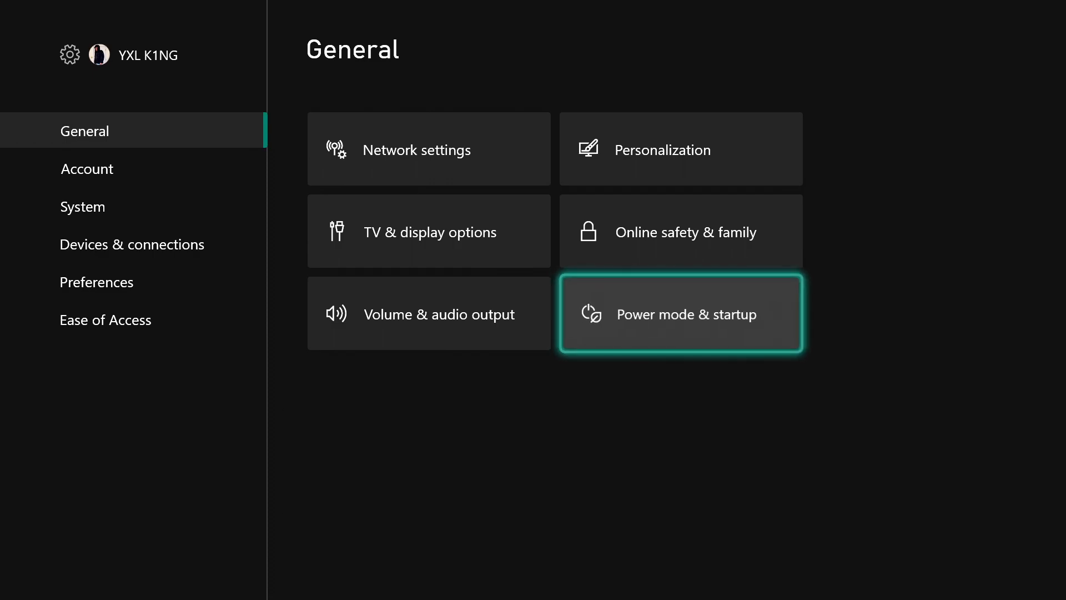
Open the Power mode & startup page from General settings, showing Instant-on as current mode.
left_click(679, 313)
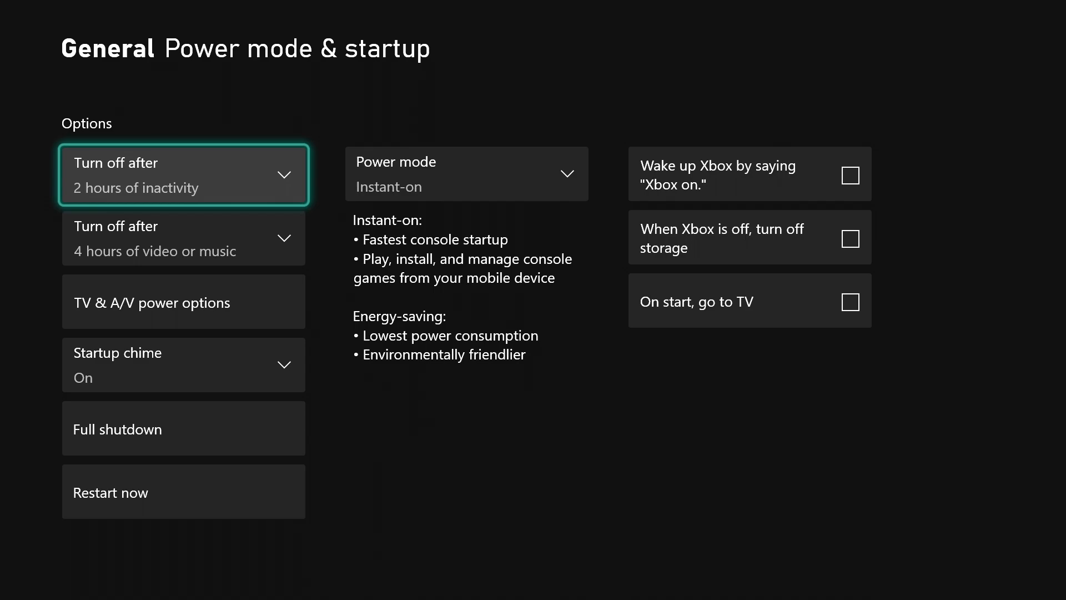
left_click(183, 174)
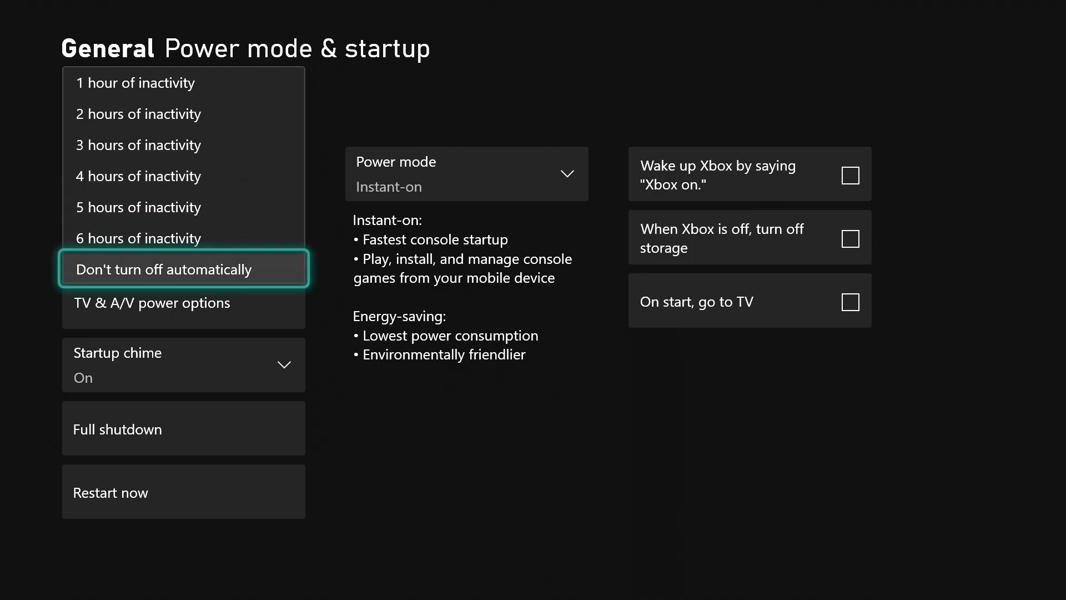
left_click(183, 269)
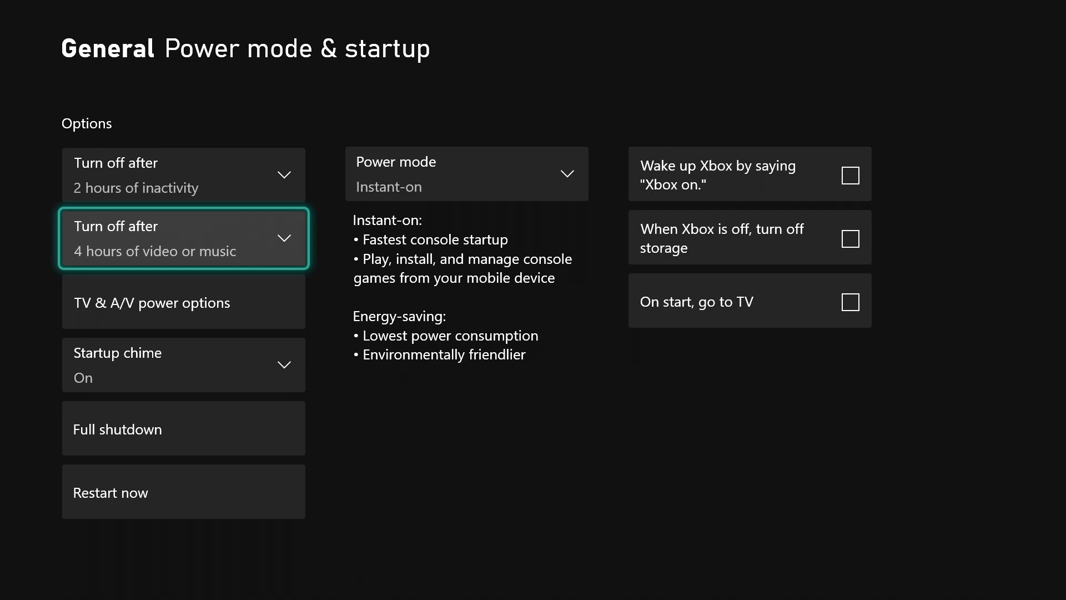
left_click(183, 238)
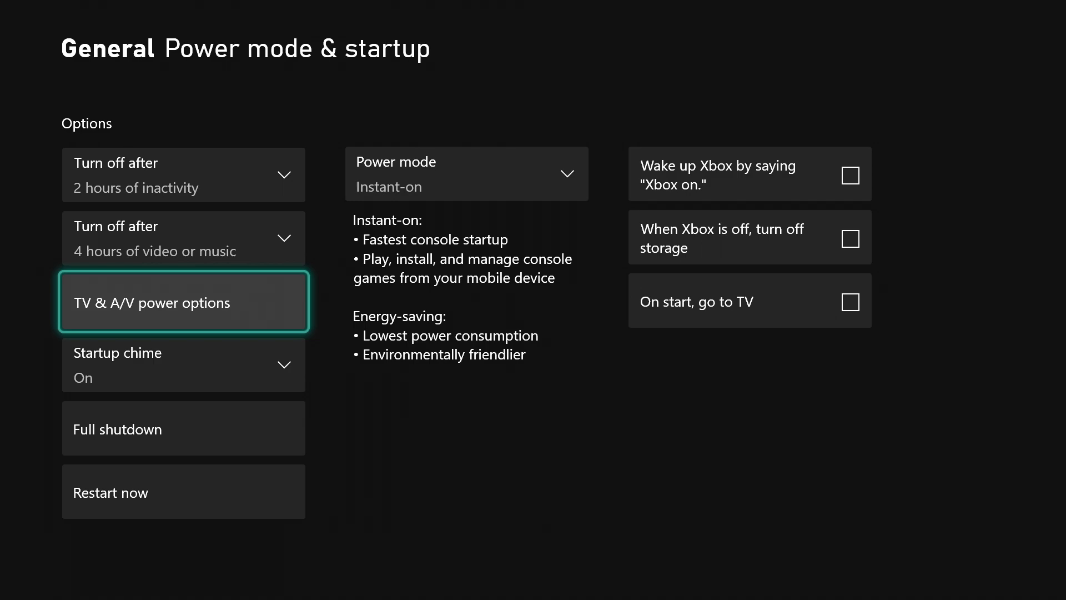
left_click(183, 302)
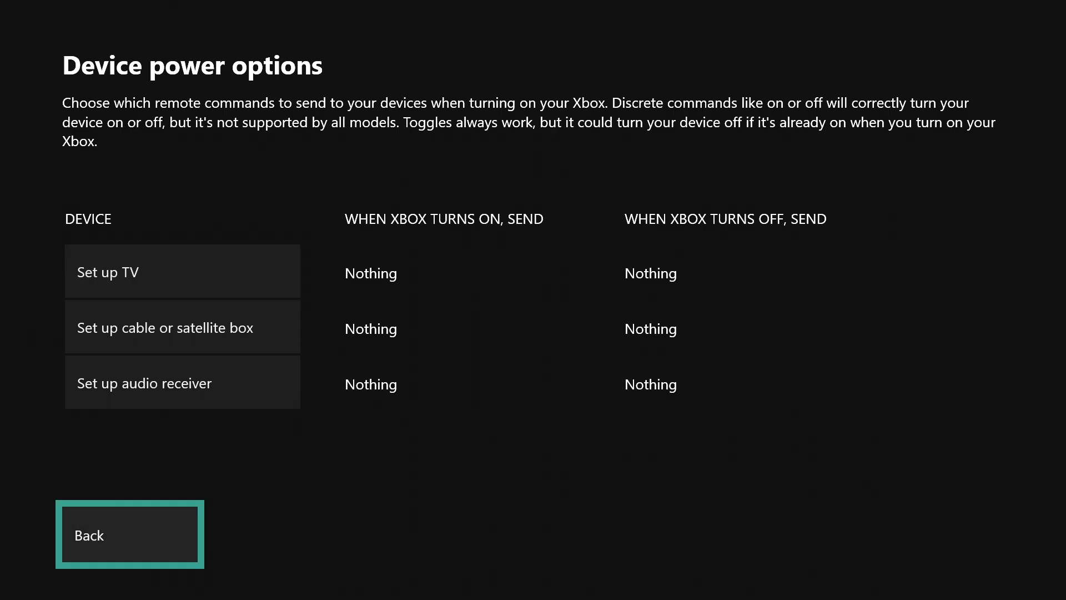
left_click(128, 534)
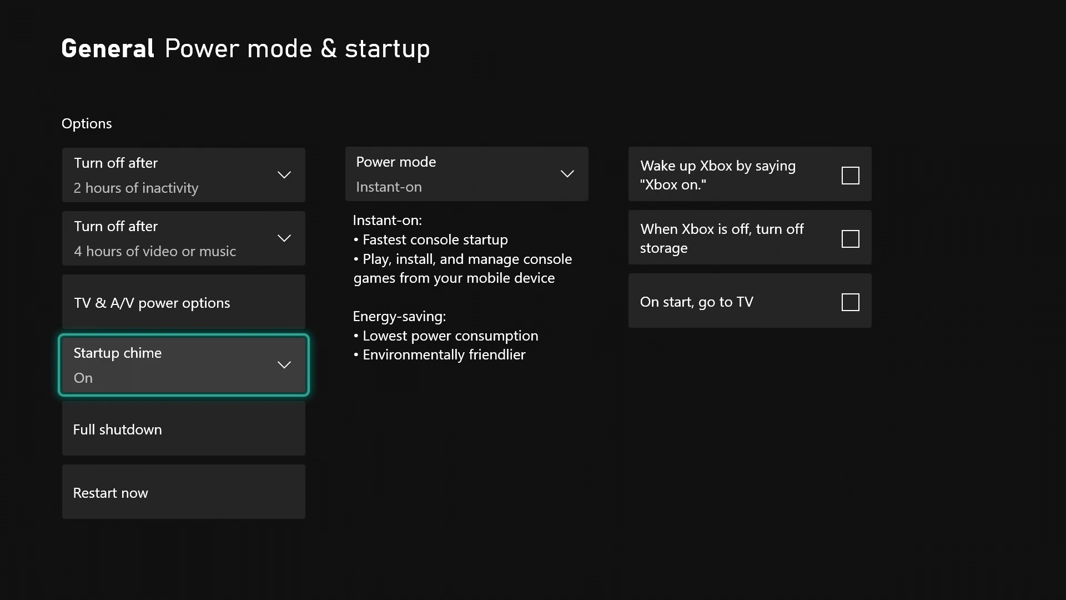
left_click(183, 364)
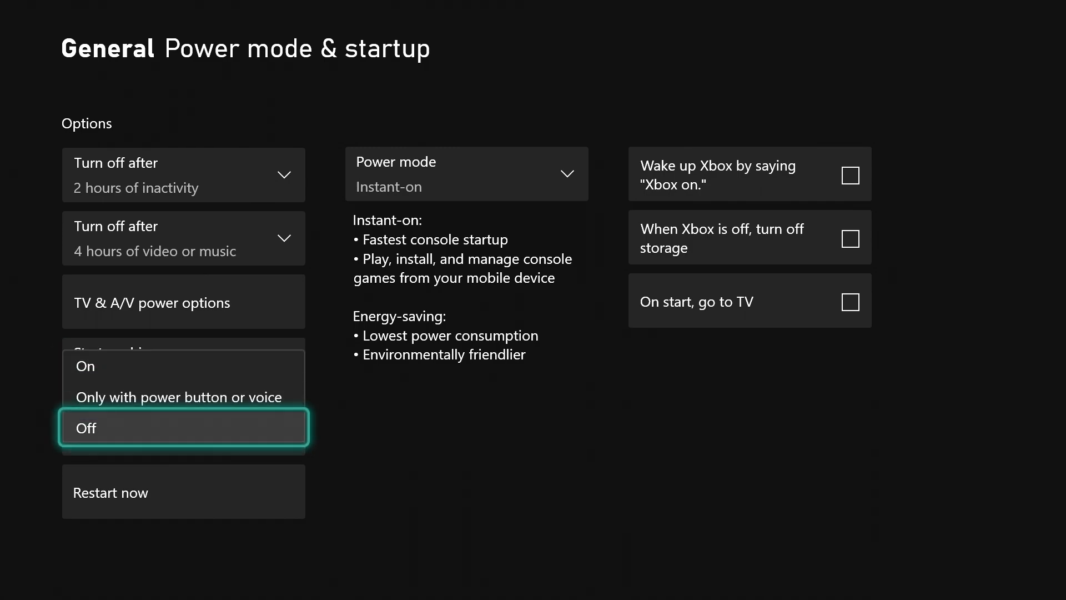
left_click(183, 427)
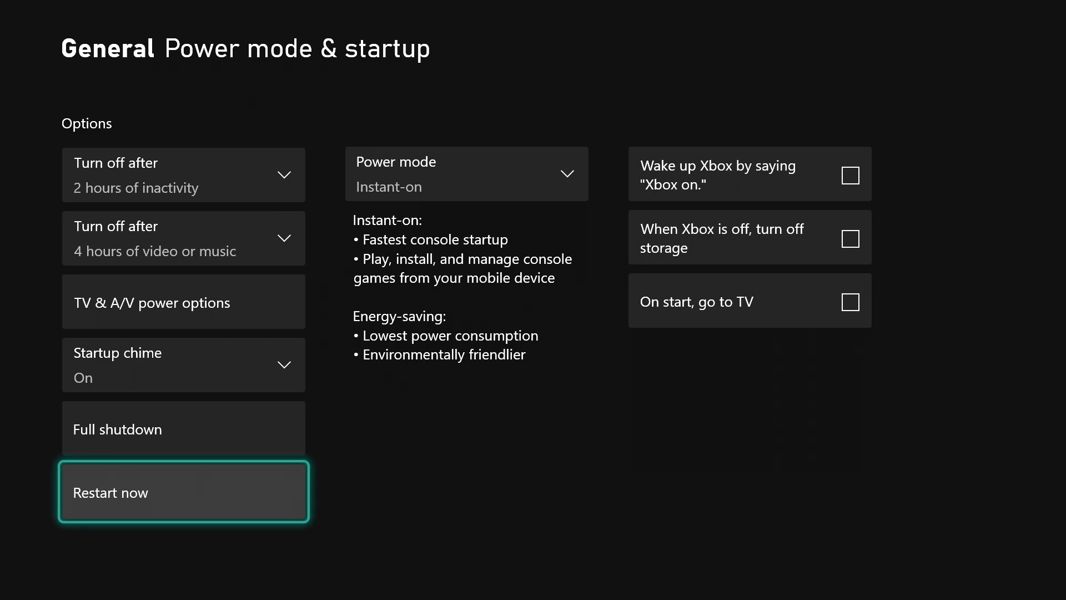
mouse_move(465, 173)
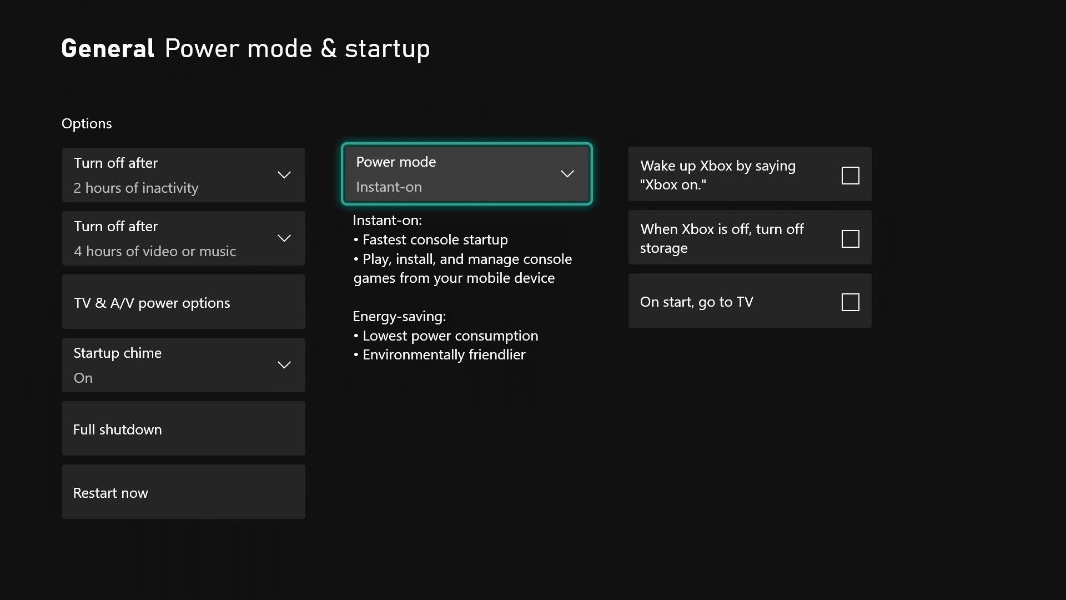
left_click(466, 173)
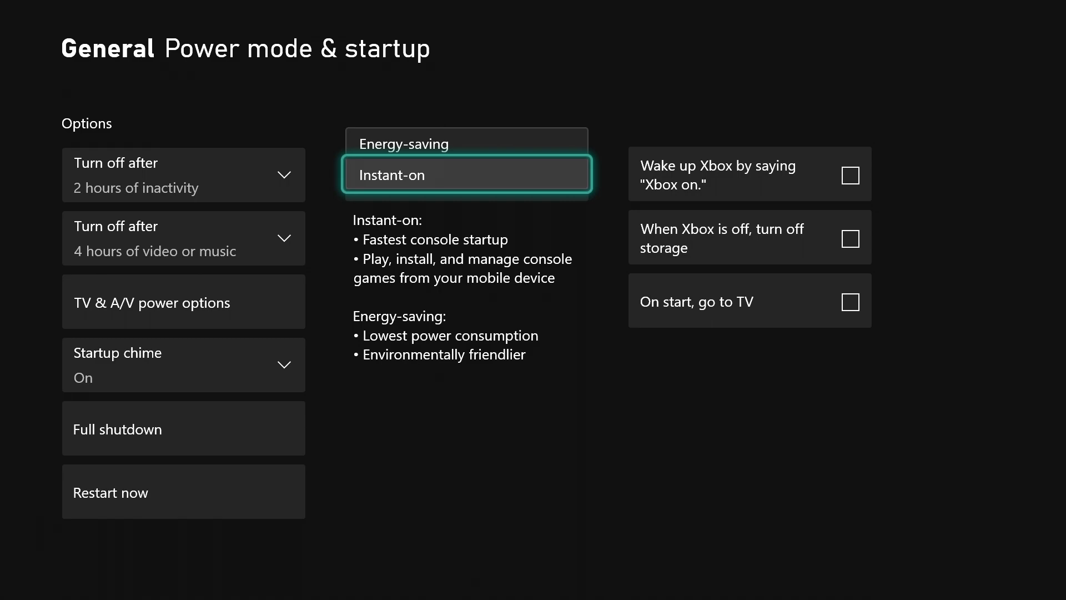
left_click(465, 174)
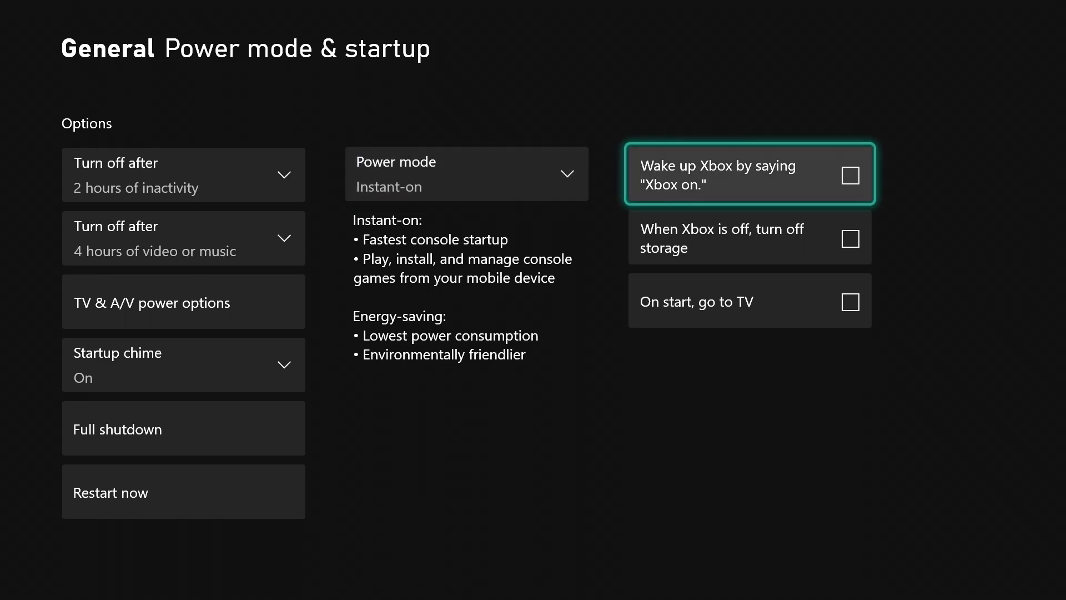